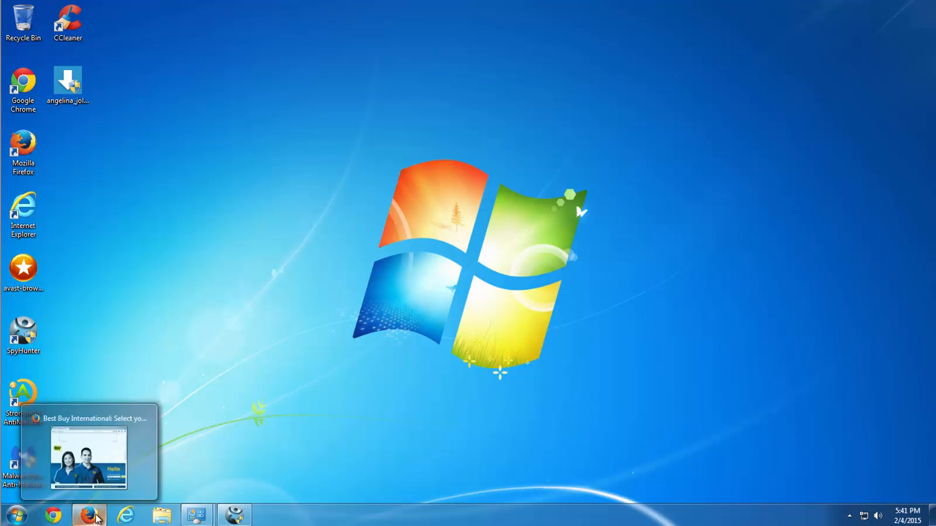
# Step: Reach the installed programs list via Start > Control Panel and select BlockAndSurf for uninstall
pyautogui.click(87, 453)
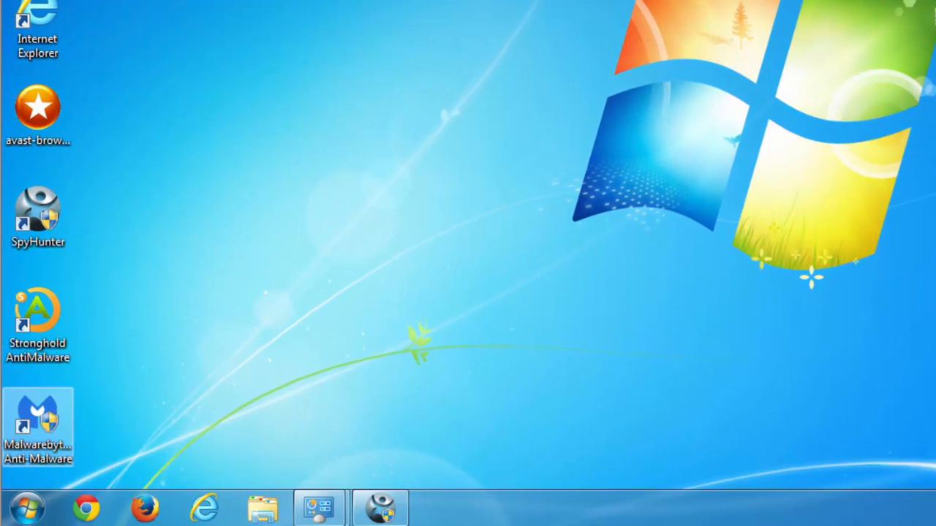
pyautogui.click(26, 506)
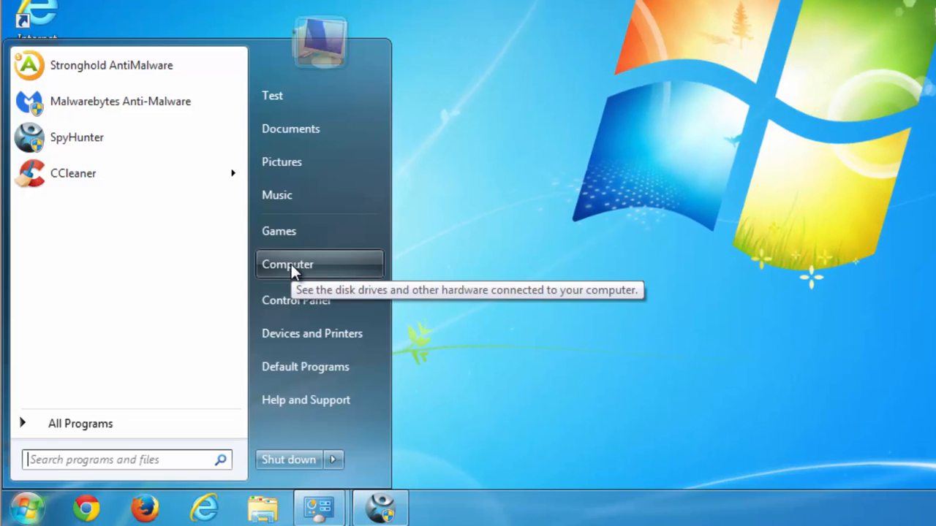
pyautogui.click(295, 301)
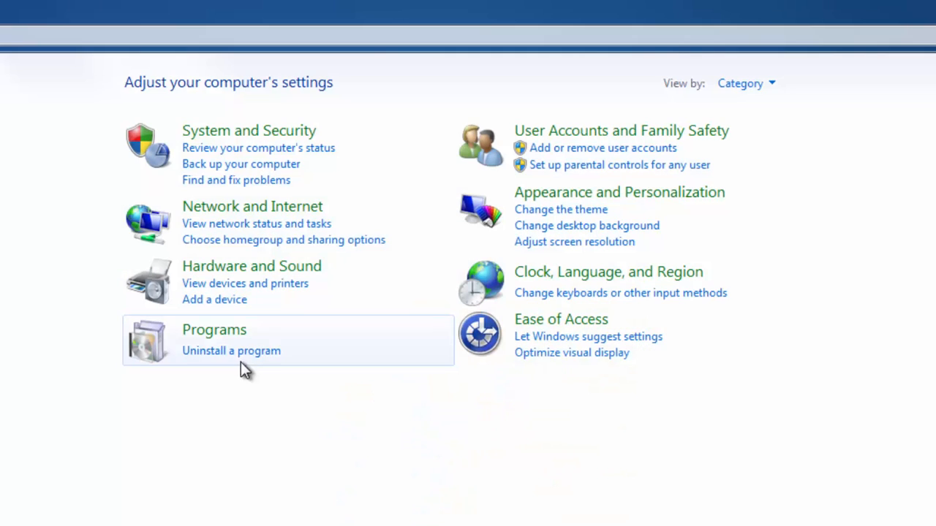
pyautogui.click(231, 351)
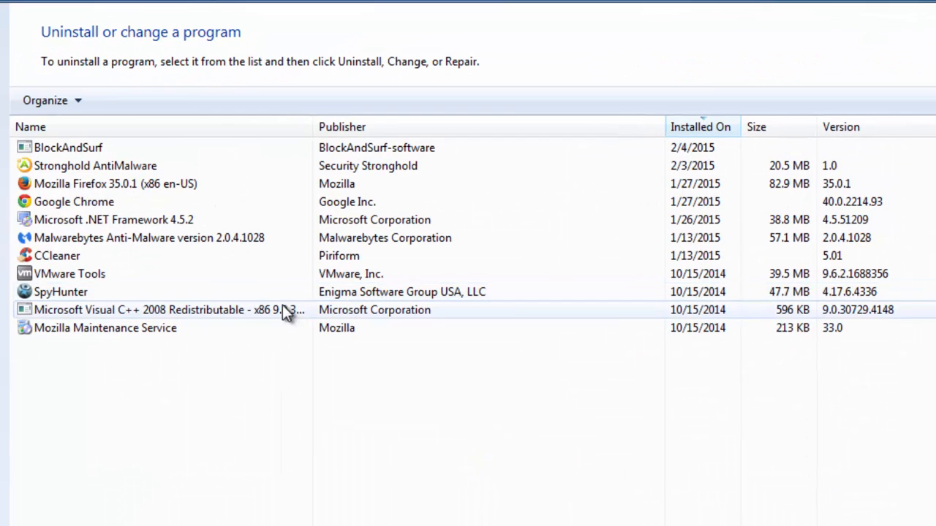
pyautogui.click(67, 146)
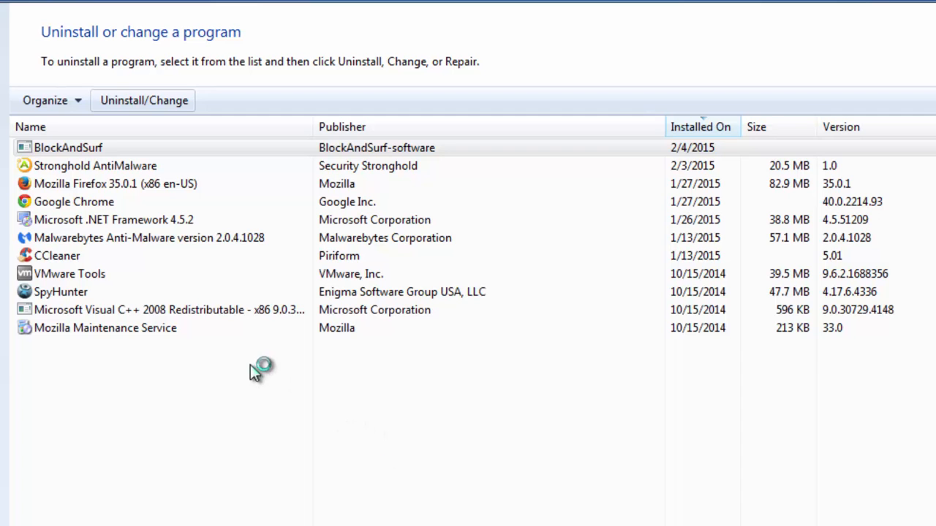
pyautogui.moveTo(256, 369)
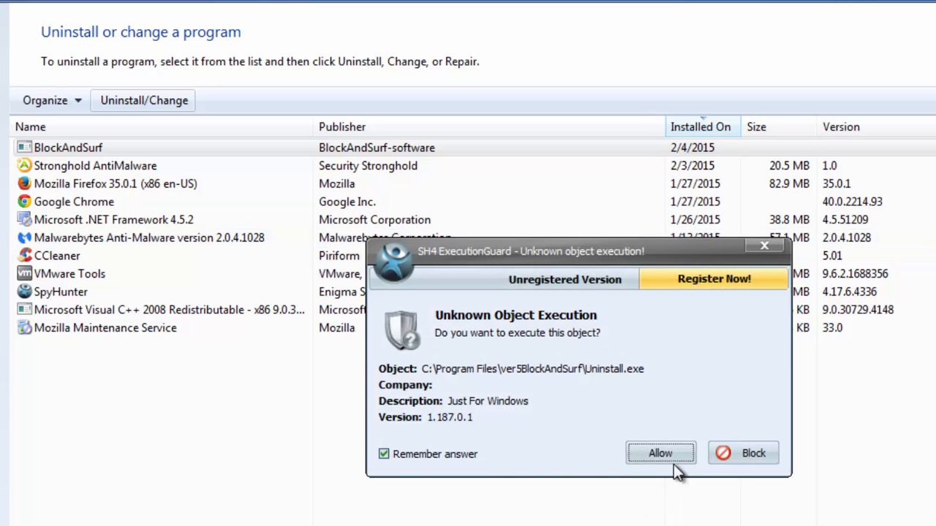
# Step: Allow the BlockAndSurf uninstaller in ExecutionGuard, run the uninstall and finish it
pyautogui.click(661, 454)
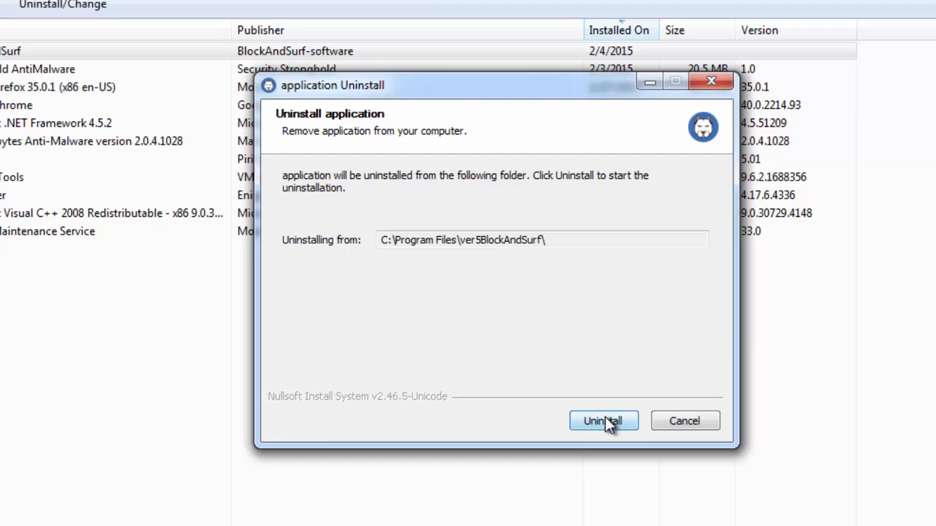
pyautogui.click(602, 421)
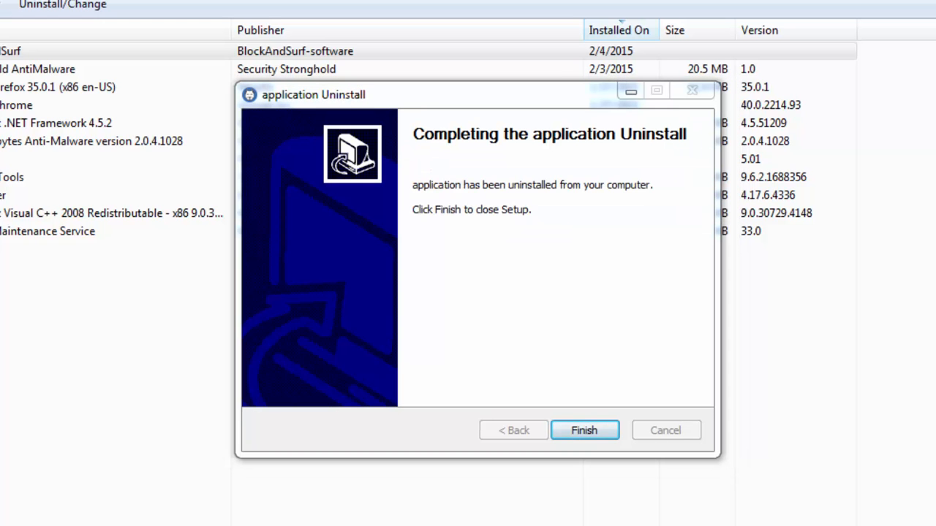
pyautogui.click(585, 430)
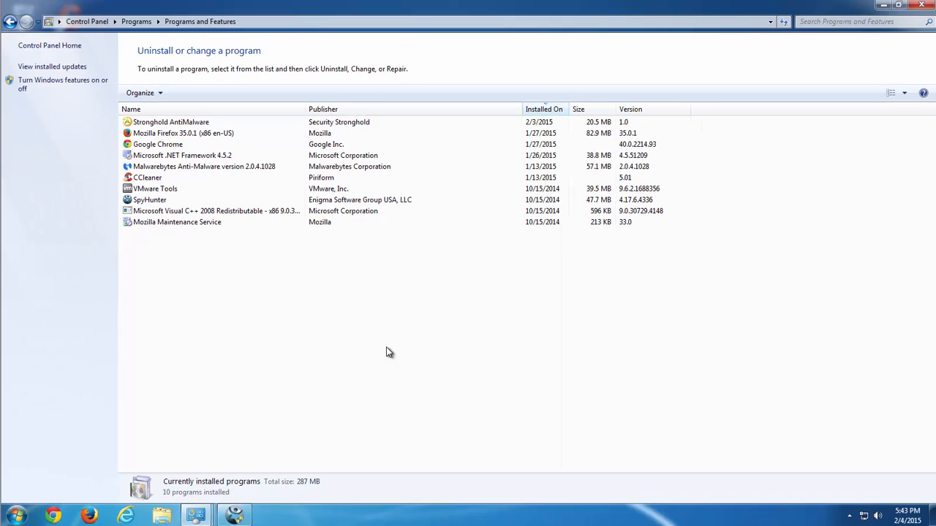
pyautogui.moveTo(380, 348)
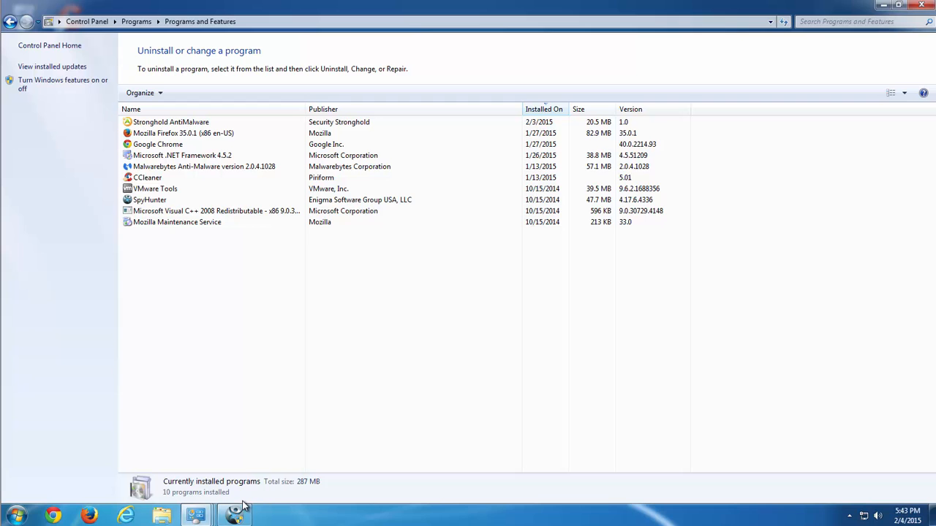
# Step: Review SpyHunter's 70 threats, expanding Adware.Blockandsurf to its infected files and registry entries
pyautogui.click(234, 517)
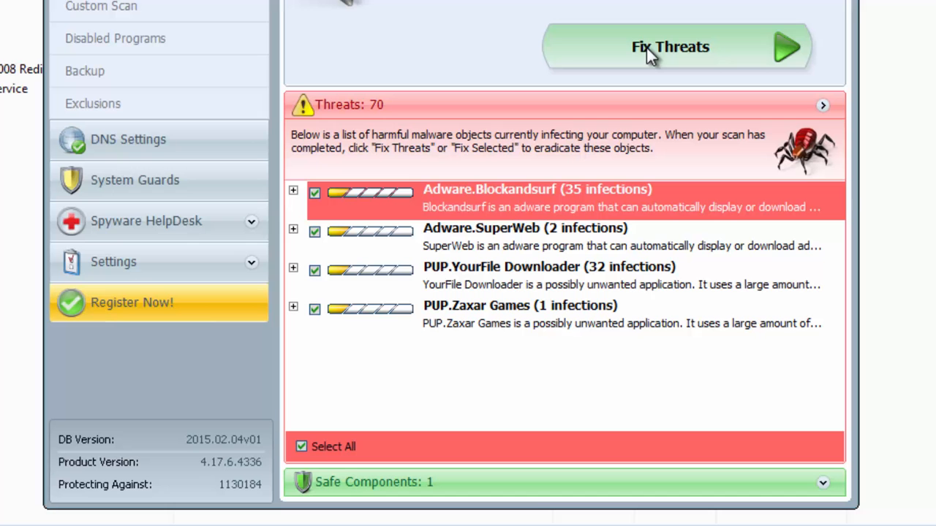
pyautogui.moveTo(354, 197)
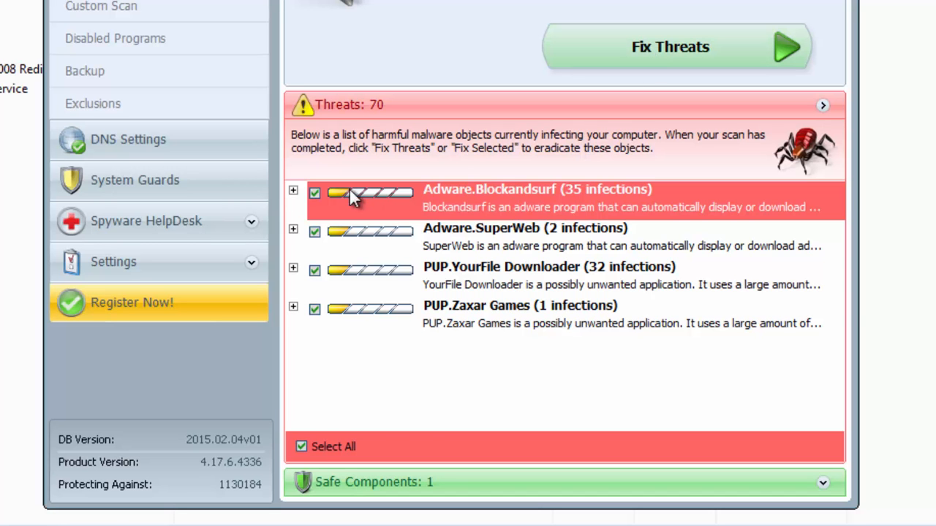
pyautogui.click(293, 190)
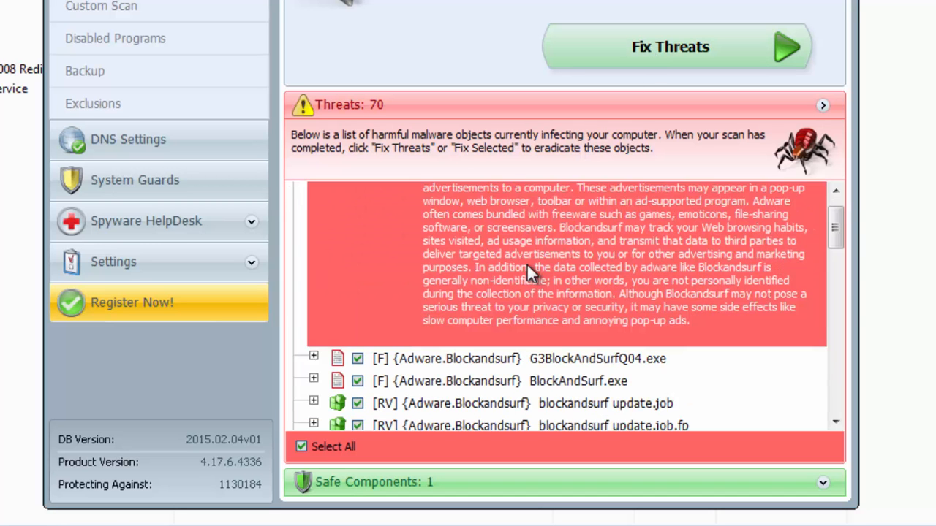
pyautogui.scroll(-3)
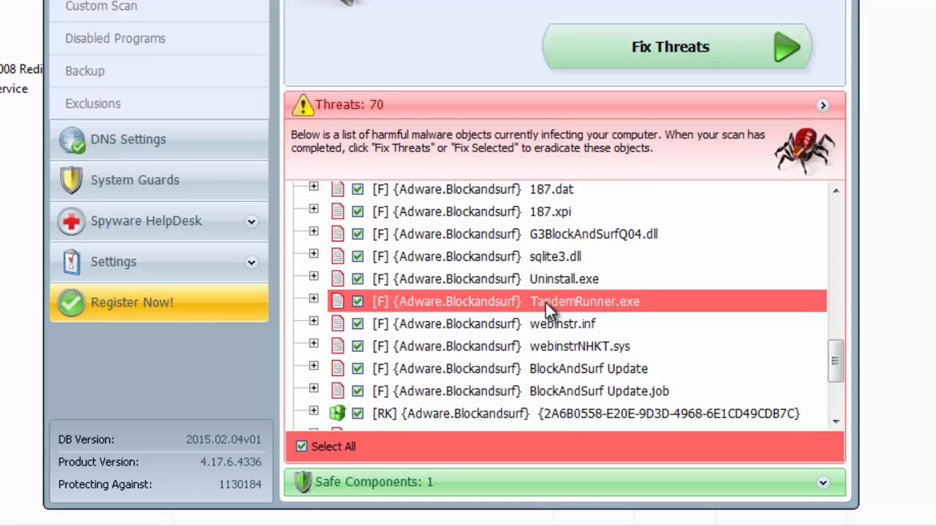
pyautogui.scroll(-3)
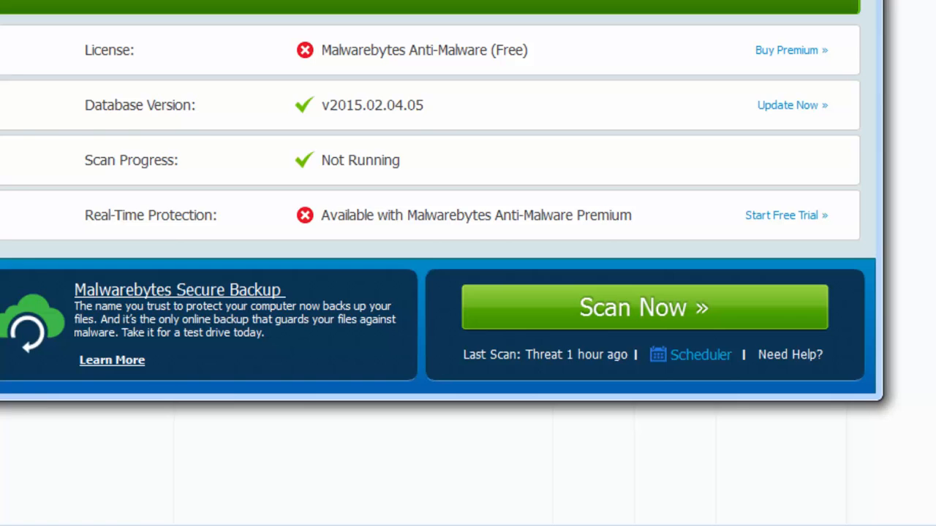
# Step: Run the Malwarebytes scan, review the 32 BlockAndSurf items and apply the quarantine actions
pyautogui.click(643, 307)
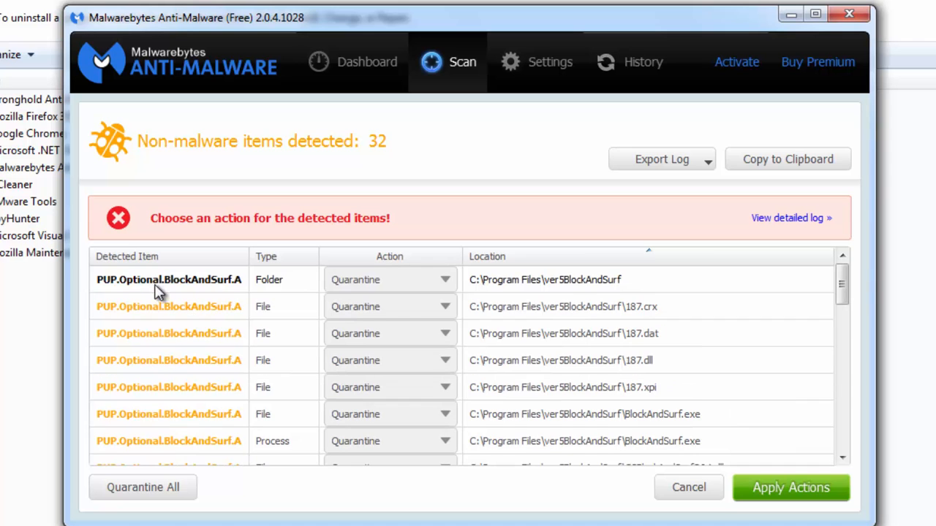
pyautogui.scroll(-3)
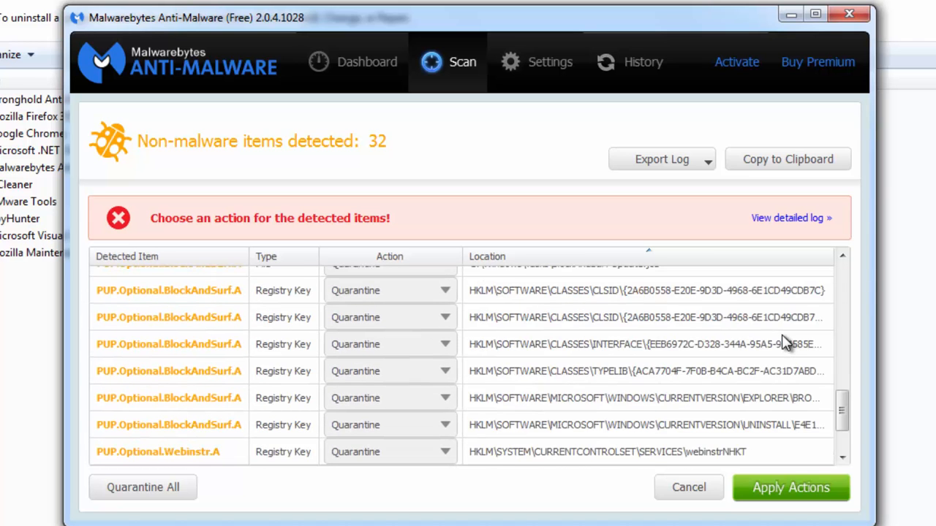
pyautogui.scroll(-3)
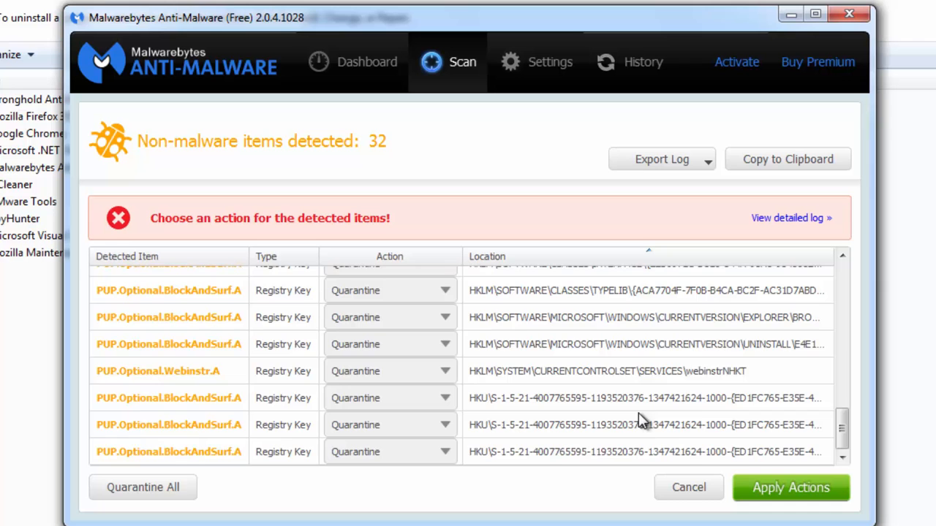
pyautogui.scroll(3)
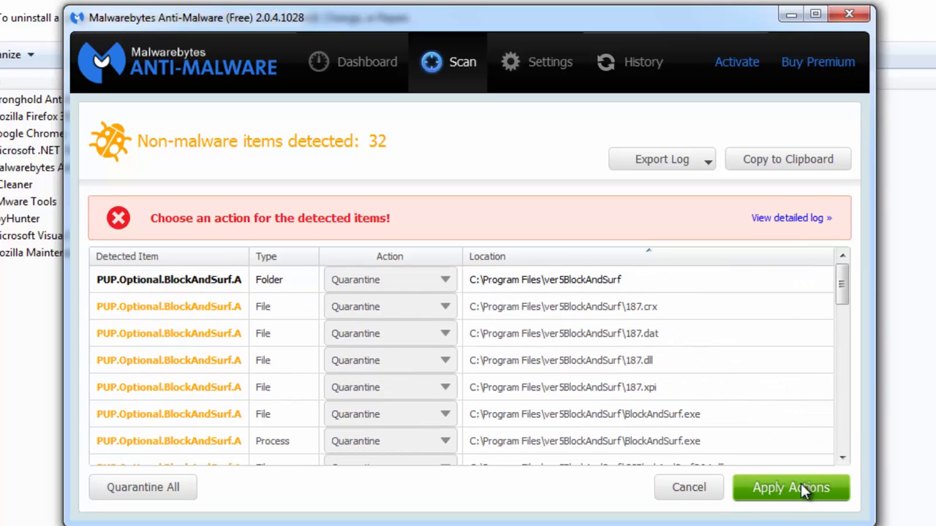
pyautogui.moveTo(792, 510)
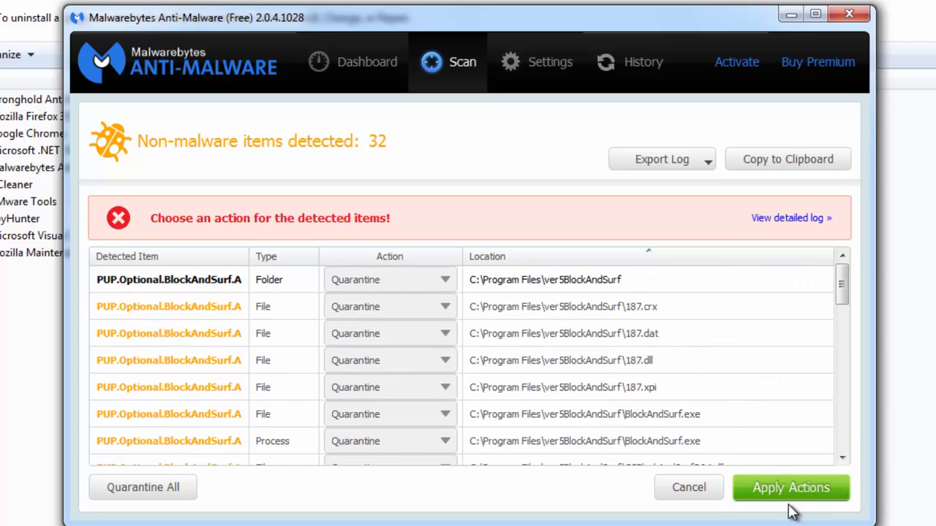
pyautogui.click(790, 488)
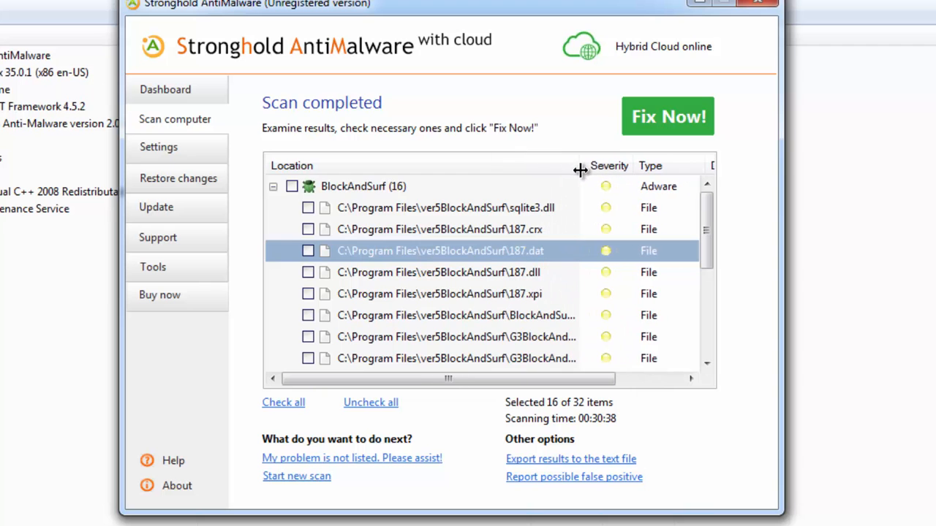
# Step: Review the Stronghold results and tick the detection group checkboxes, marking 16 of 32 items
pyautogui.scroll(-3)
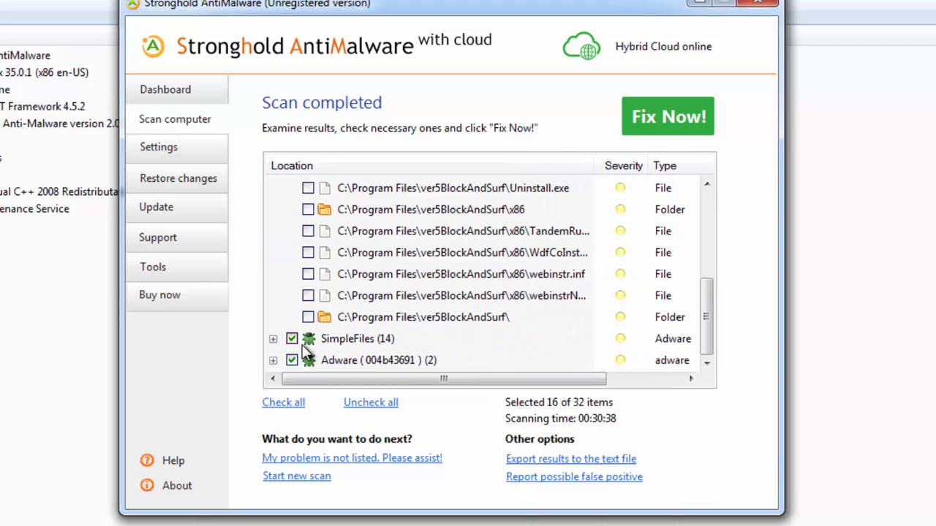
pyautogui.click(272, 340)
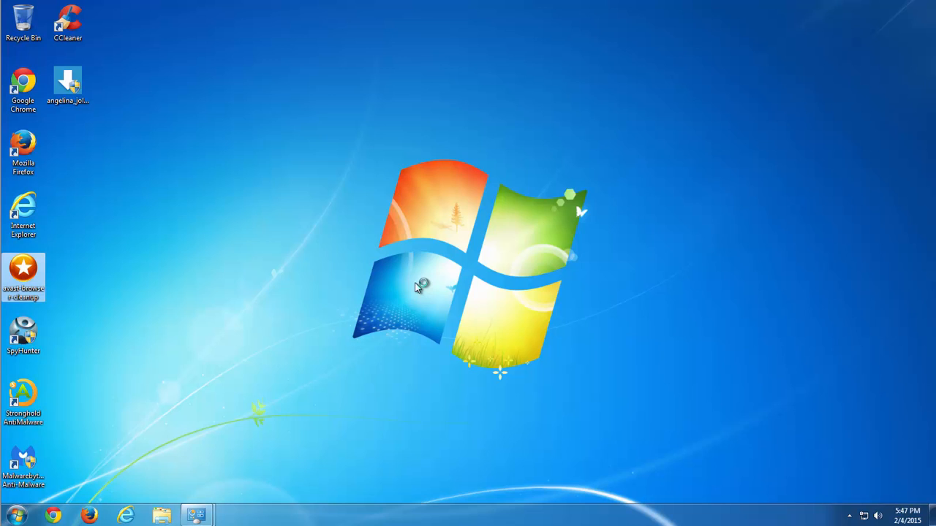
# Step: Run Avast Browser Cleanup, remove the BlockAndSurf add-on and reset search to original settings
pyautogui.doubleClick(23, 276)
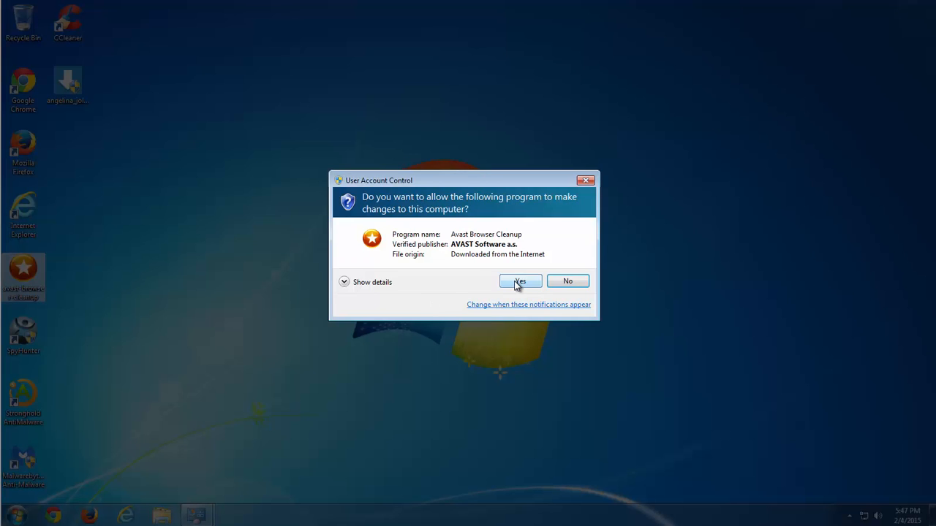
pyautogui.click(521, 281)
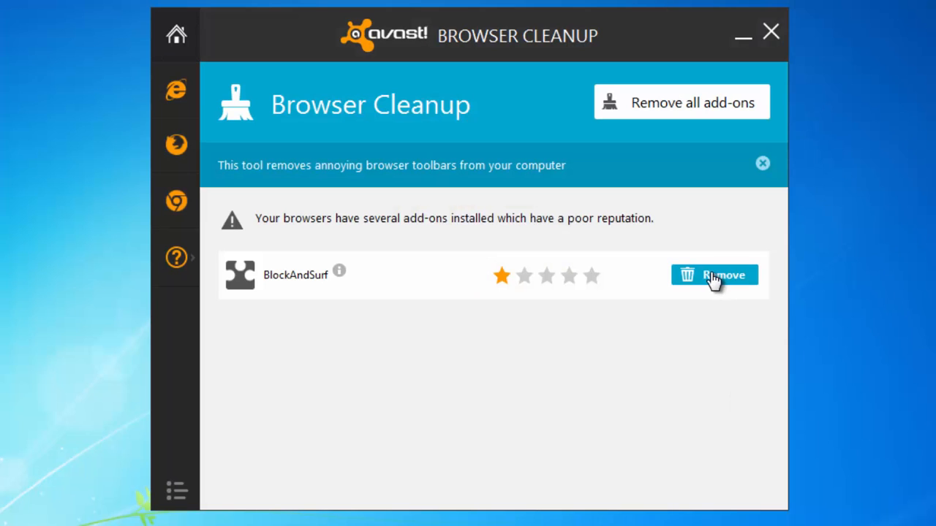
pyautogui.moveTo(714, 278)
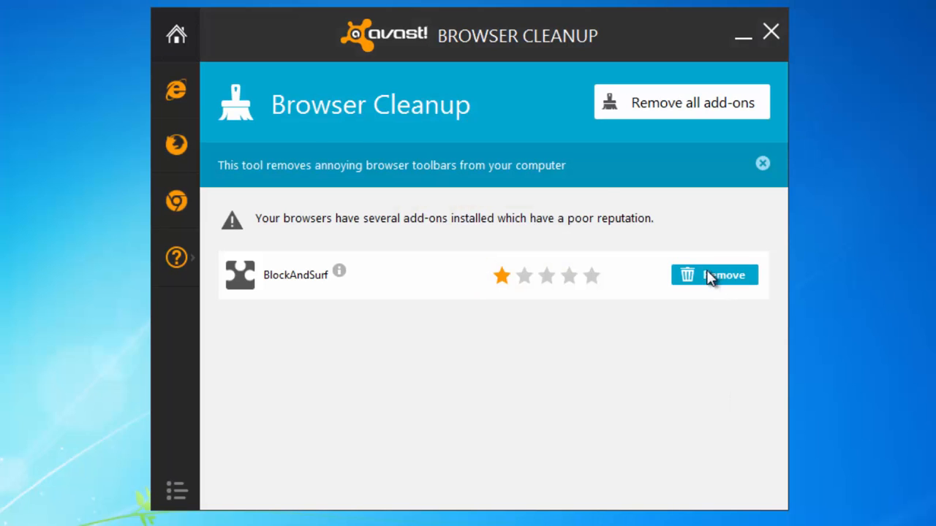
pyautogui.click(713, 275)
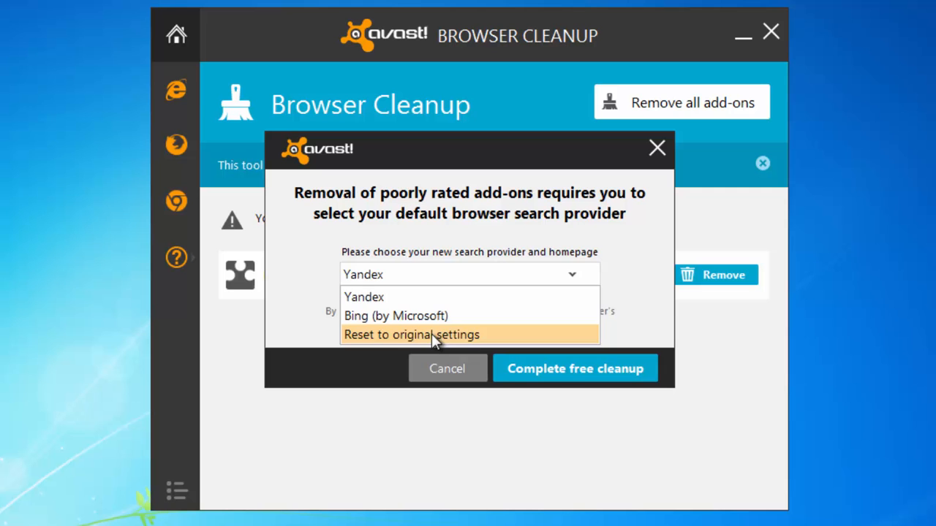
pyautogui.click(575, 369)
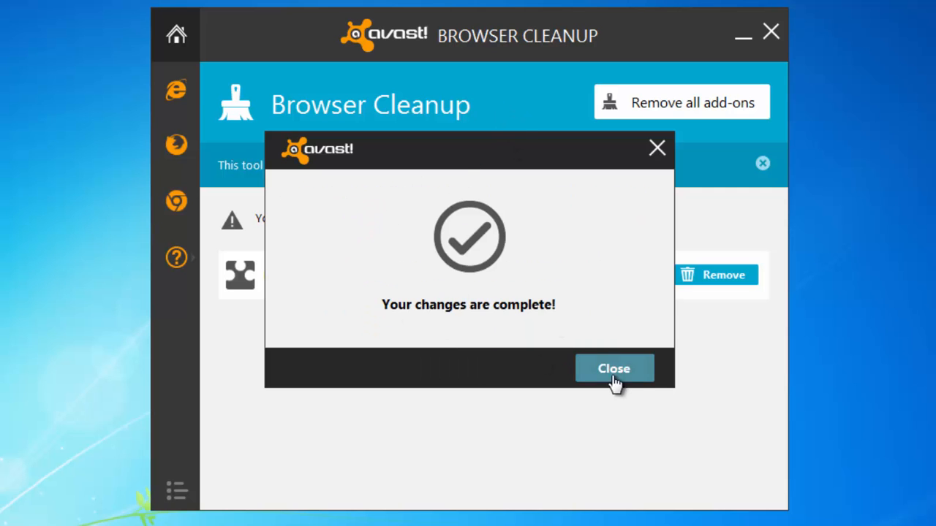
pyautogui.click(614, 369)
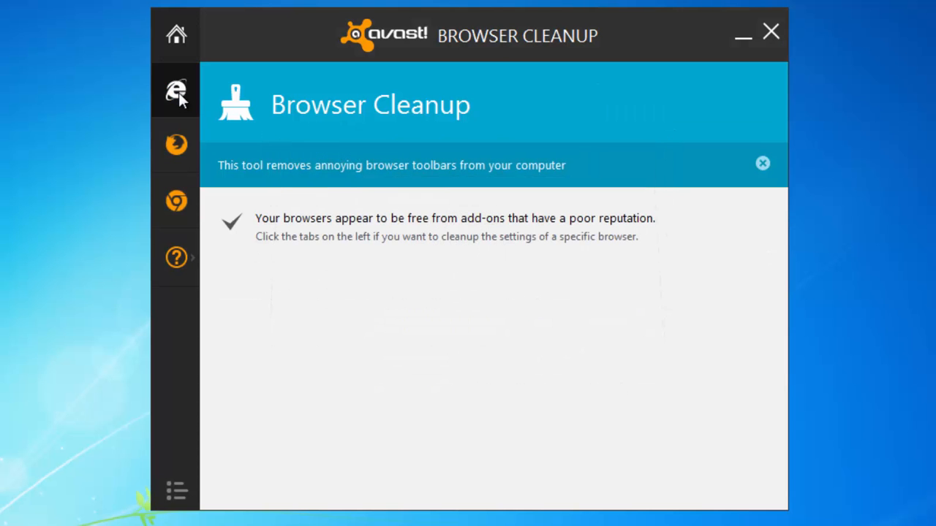
# Step: Confirm Firefox and Chrome show empty add-on lists in Avast Browser Cleanup and close the tool
pyautogui.click(175, 145)
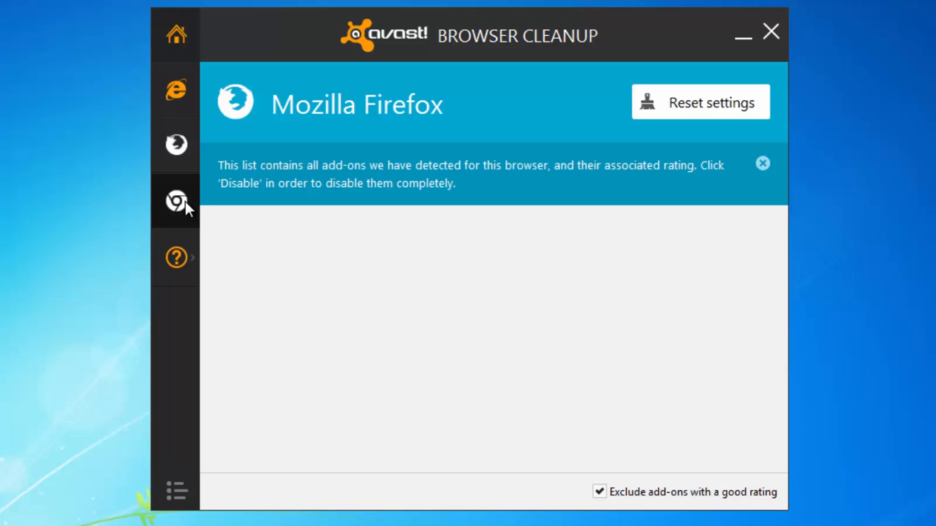
pyautogui.click(175, 202)
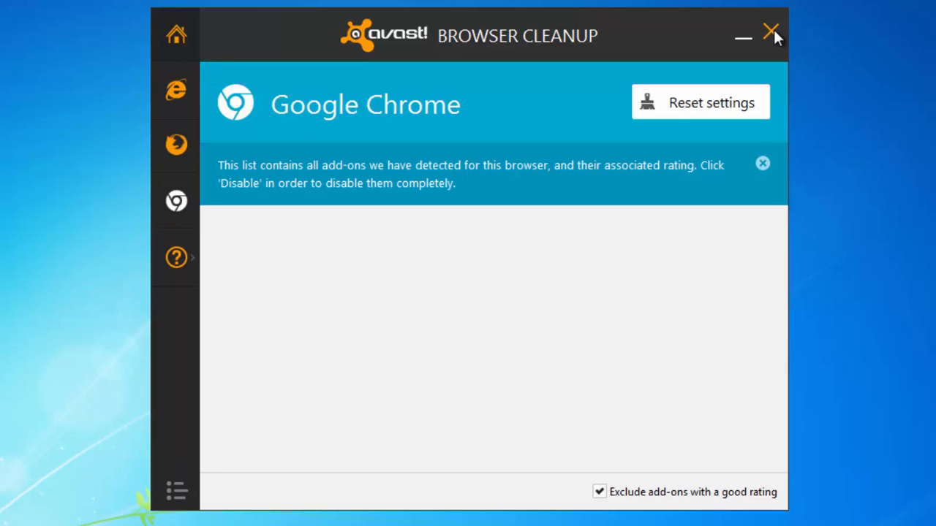
pyautogui.click(770, 36)
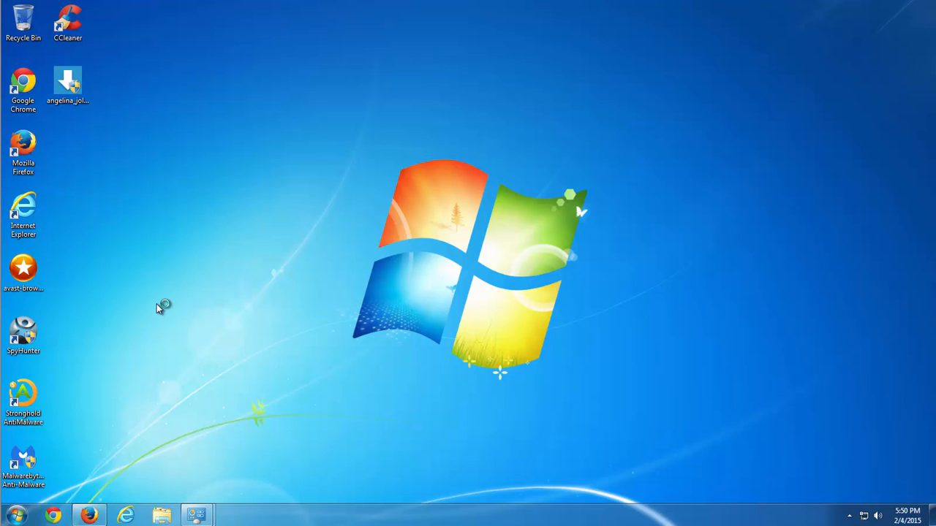
pyautogui.moveTo(163, 315)
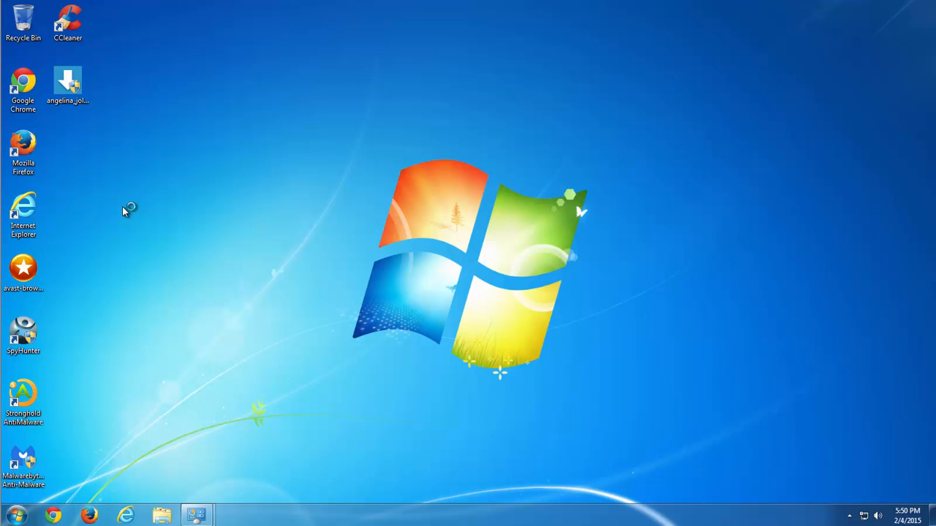
pyautogui.moveTo(117, 222)
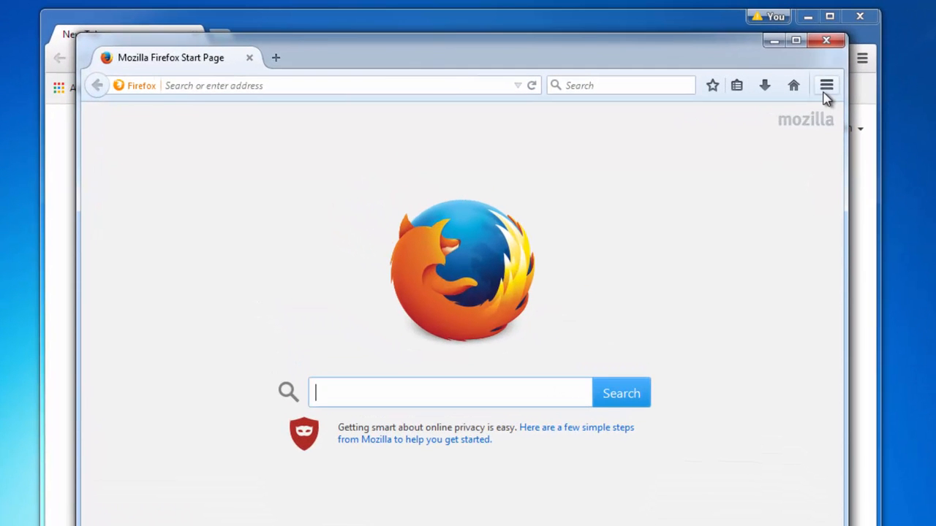
# Step: Check Firefox's Add-ons Manager shows no extensions and two plugins, then close Firefox
pyautogui.click(827, 85)
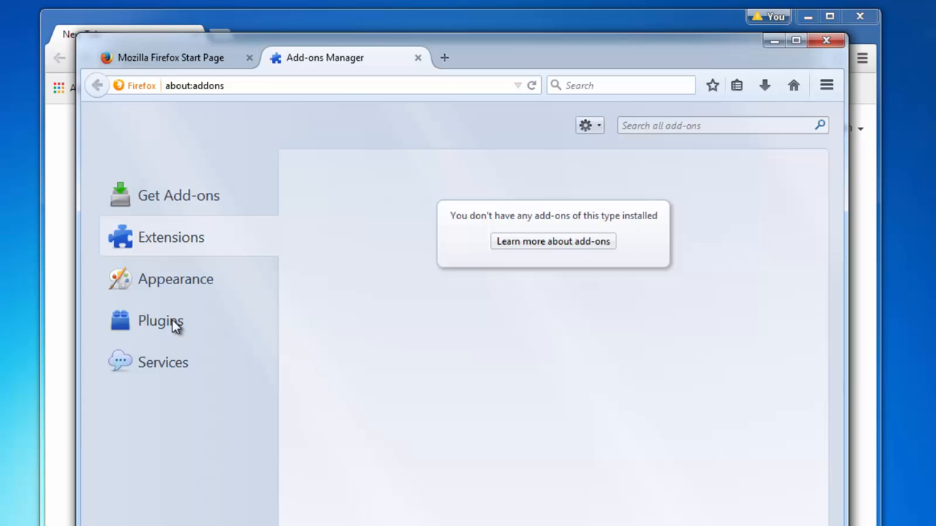
pyautogui.click(161, 320)
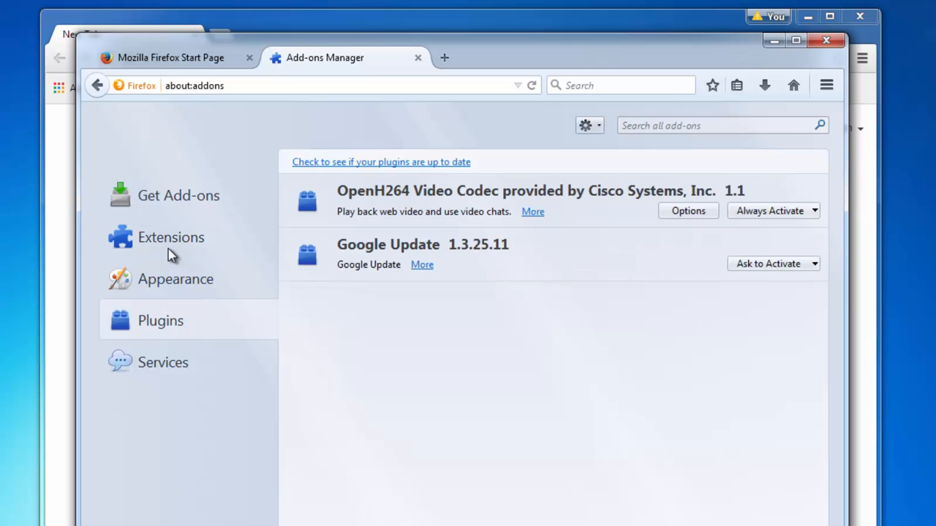
pyautogui.click(169, 237)
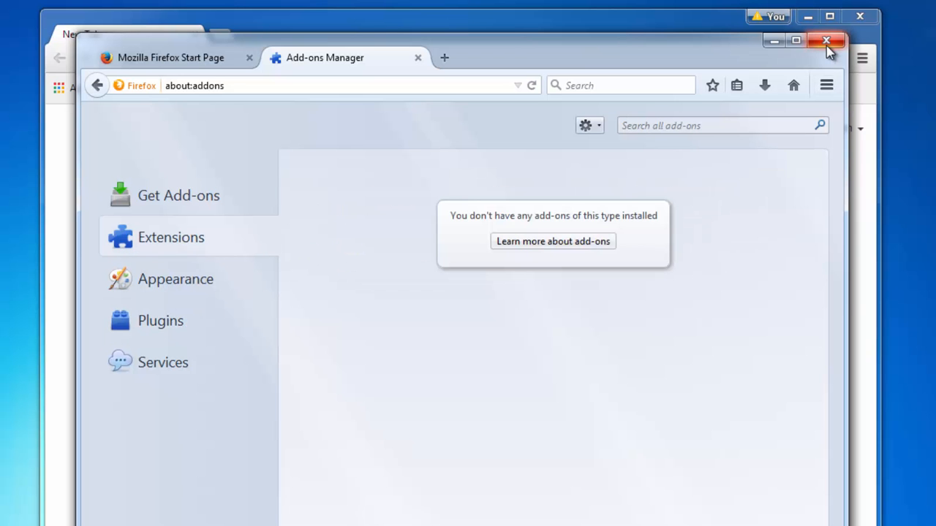
pyautogui.click(828, 41)
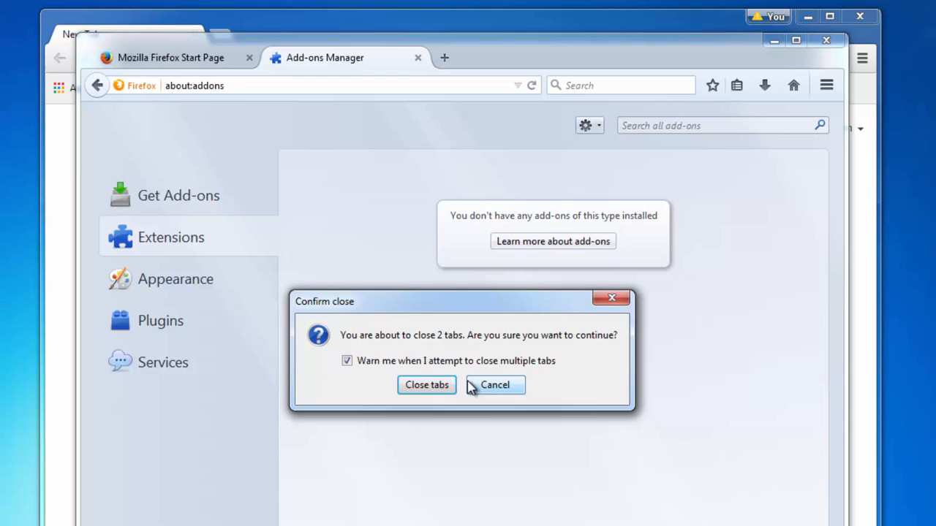
# Step: Confirm closing Firefox's tabs, check chrome://settings Extensions lists only Docs, Sheets and Slides, close Chrome
pyautogui.click(425, 385)
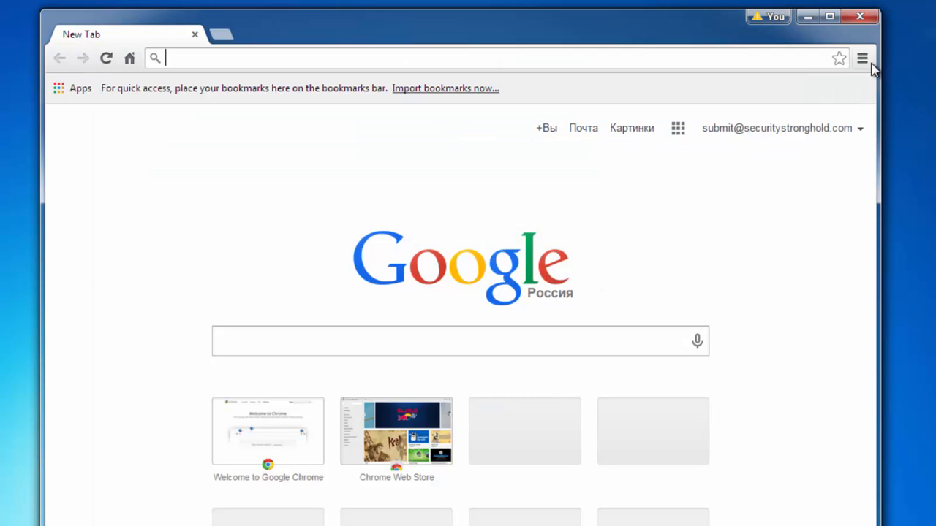
pyautogui.click(863, 59)
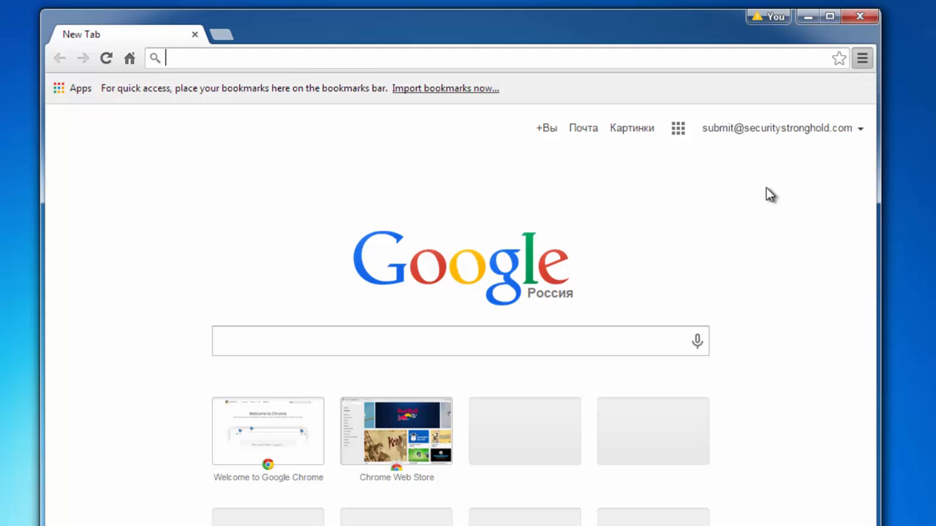
pyautogui.write('chrome://settings')
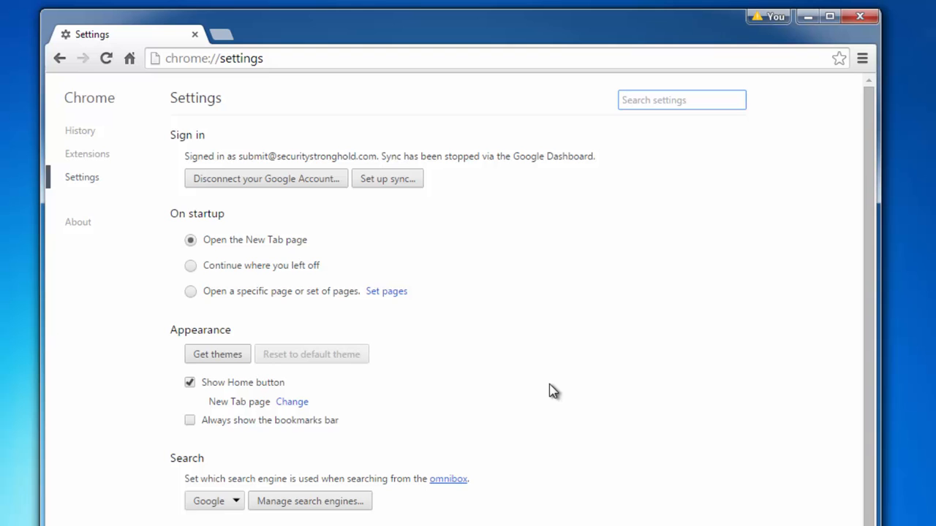
pyautogui.moveTo(82, 161)
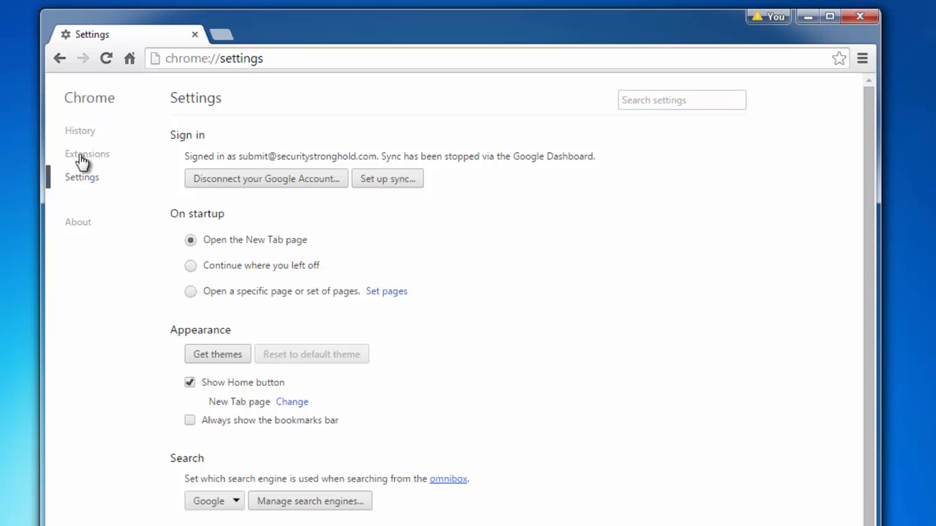
pyautogui.click(88, 154)
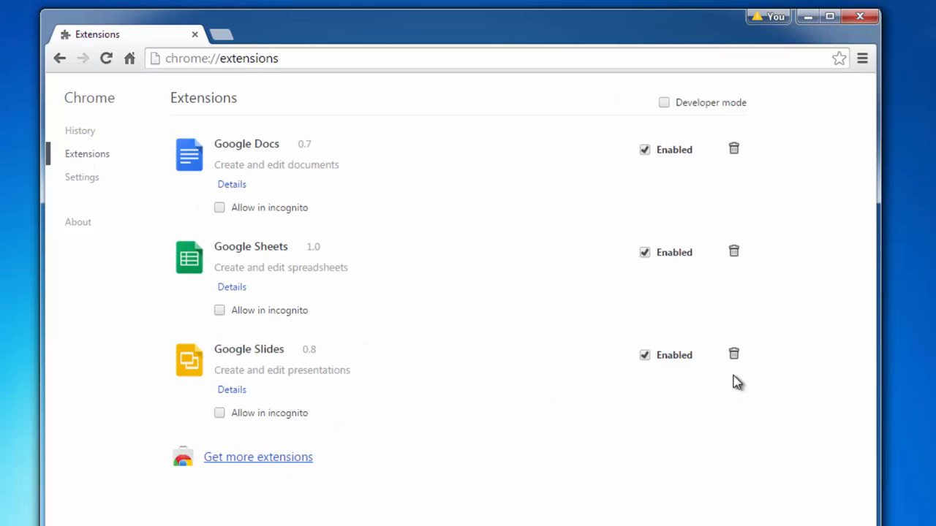
pyautogui.moveTo(734, 149)
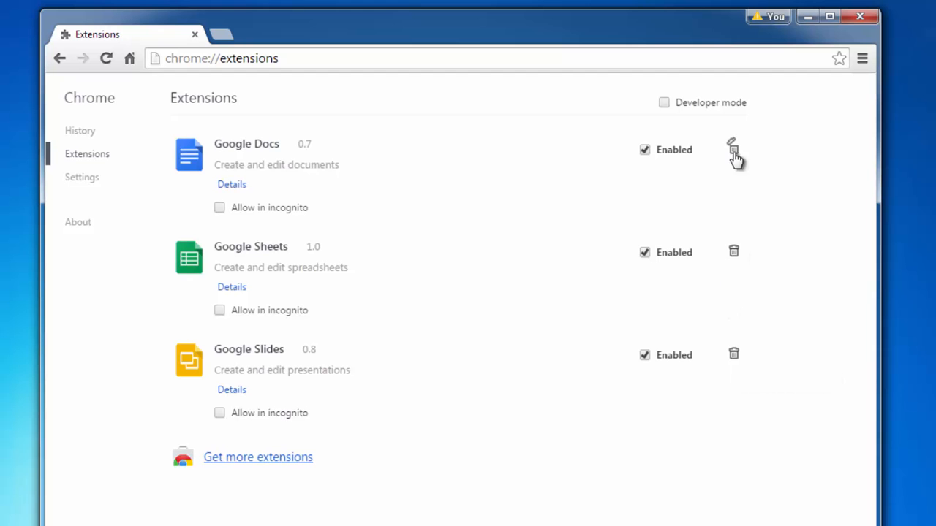
pyautogui.click(860, 16)
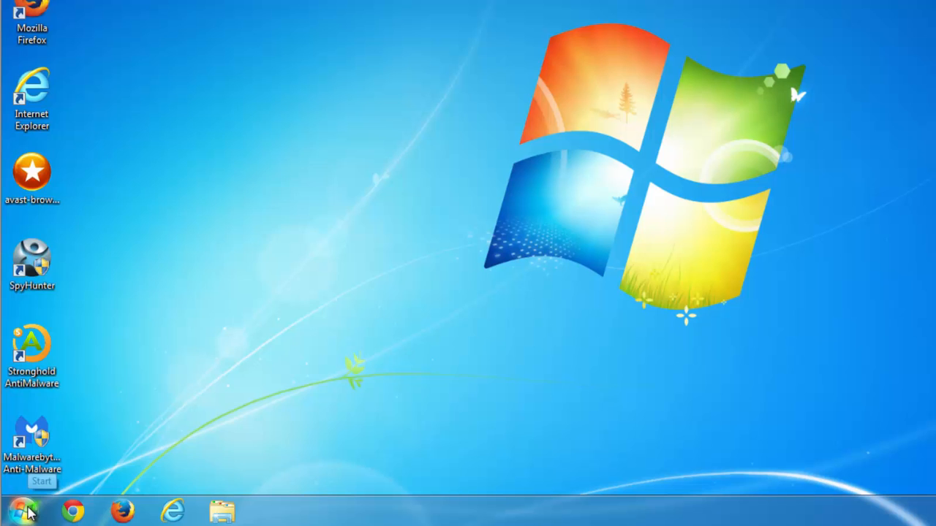
# Step: Browse to Local Disk (C:) and set Folder Options to show hidden files, folders and drives
pyautogui.click(21, 510)
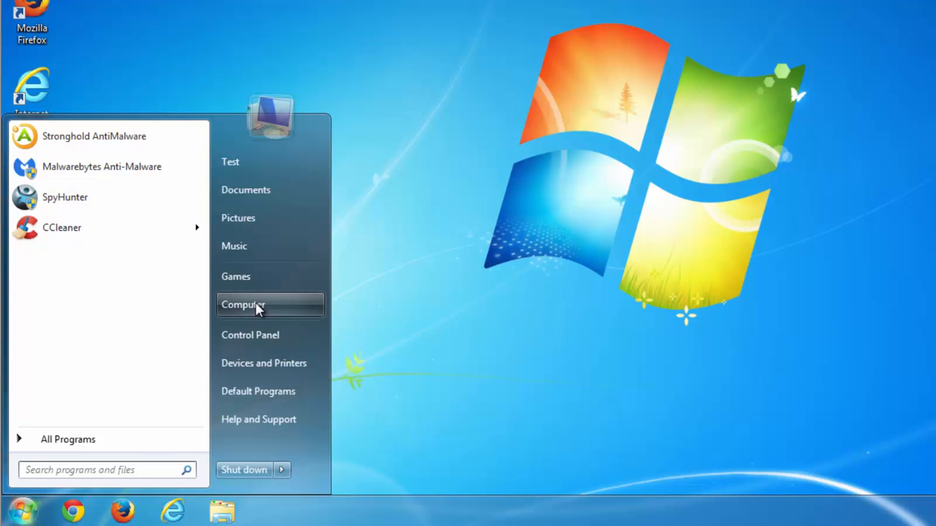
pyautogui.click(243, 304)
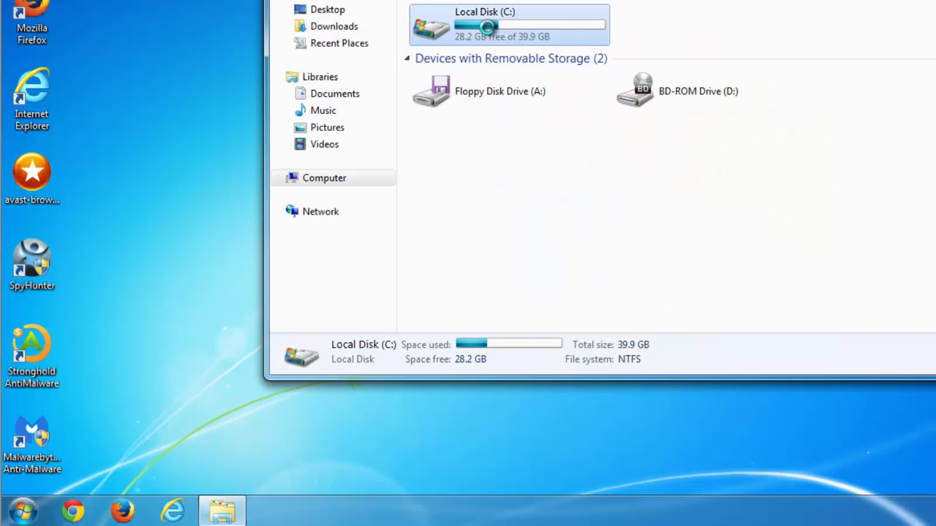
pyautogui.doubleClick(486, 27)
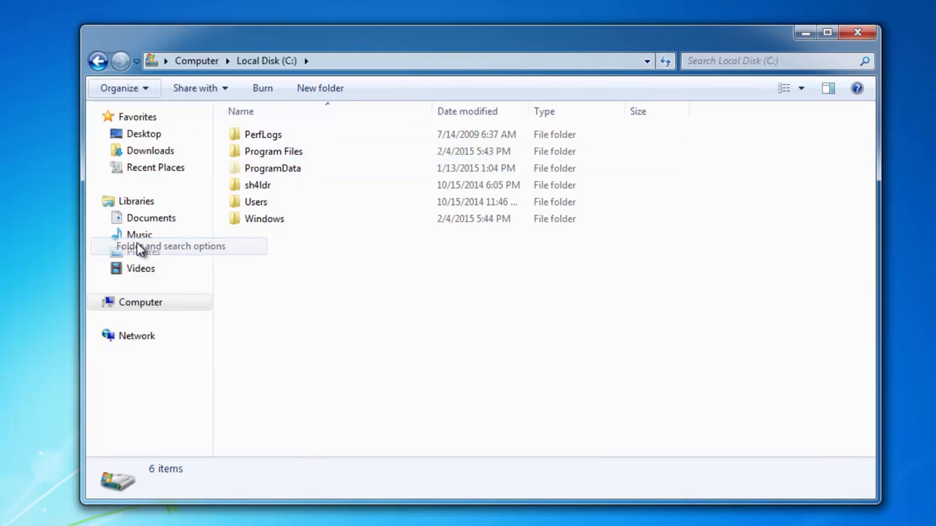
pyautogui.click(170, 246)
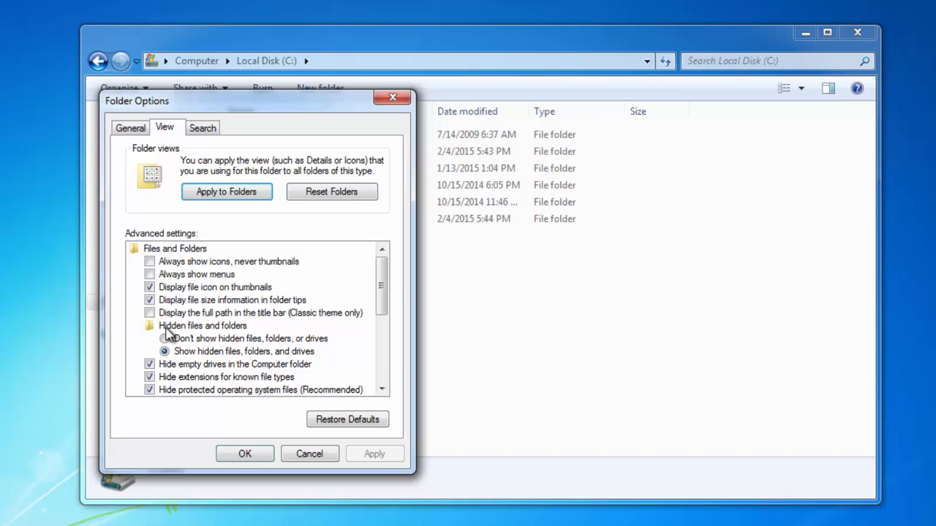
pyautogui.click(243, 350)
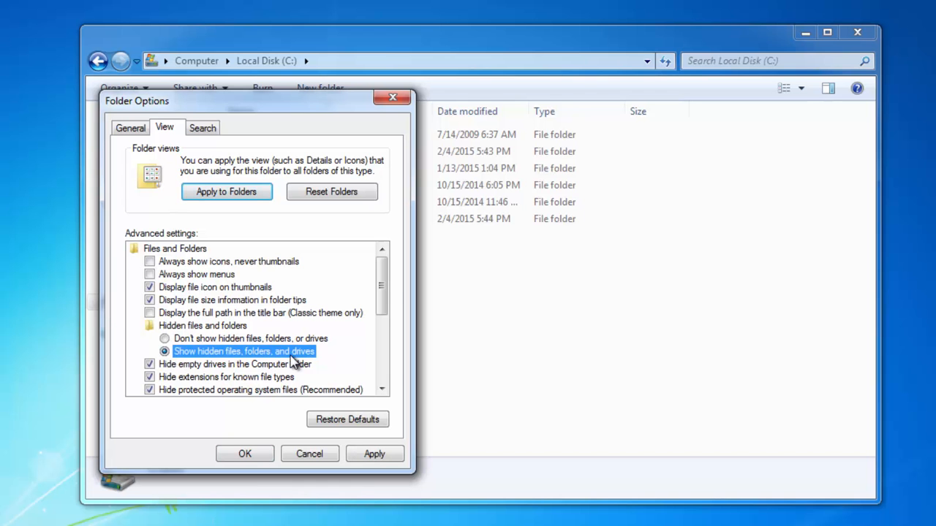
pyautogui.click(244, 454)
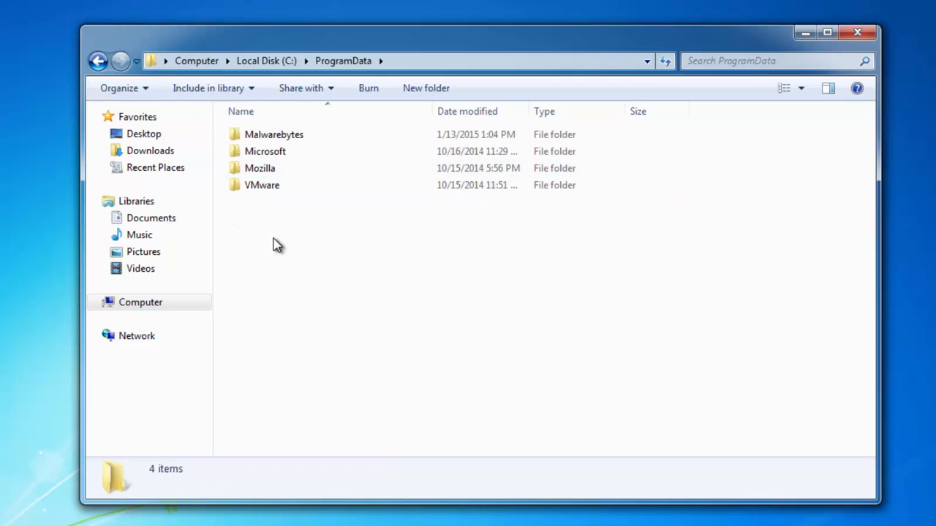
# Step: Browse into C:\Users\Test\AppData\Local where the Temp folder is listed
pyautogui.click(99, 61)
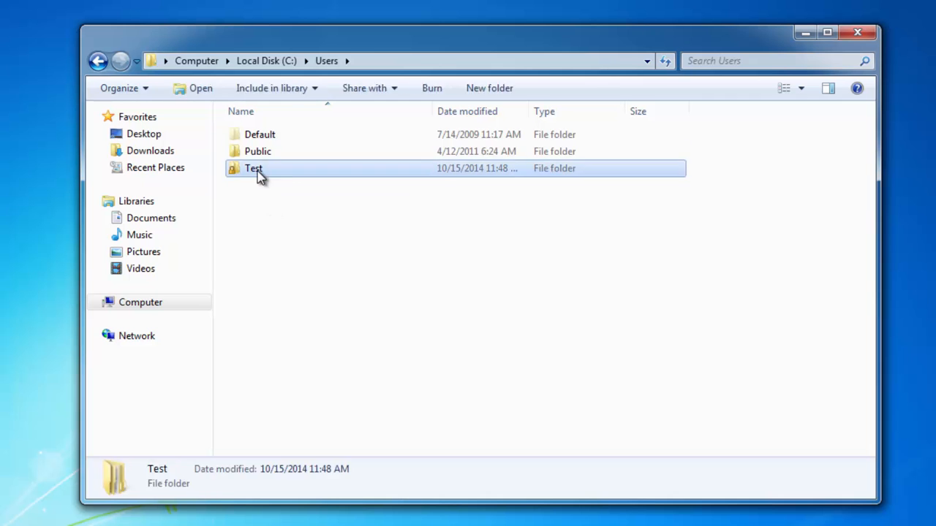
pyautogui.doubleClick(252, 169)
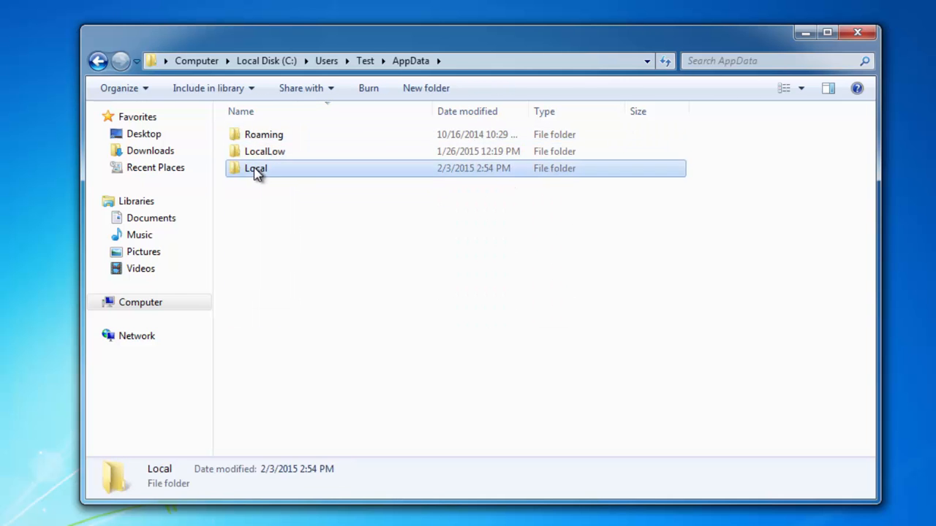
pyautogui.doubleClick(256, 169)
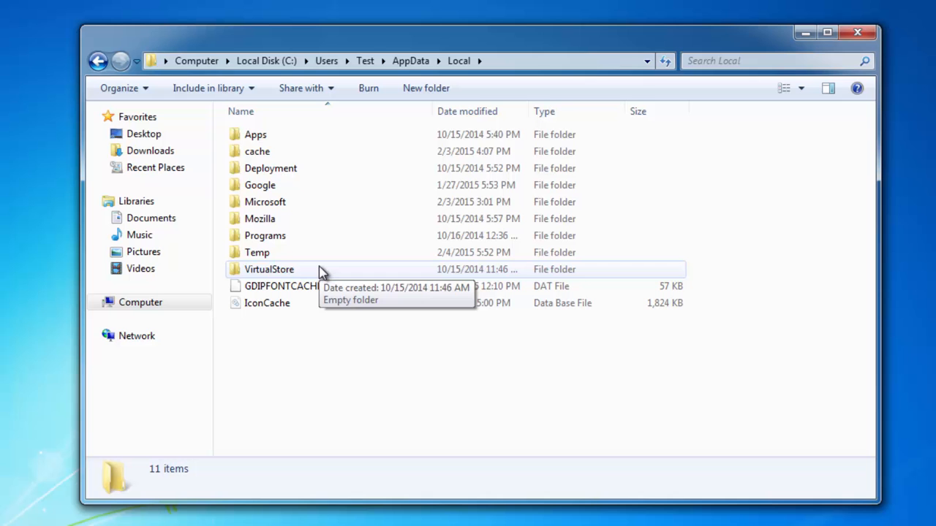
pyautogui.moveTo(285, 252)
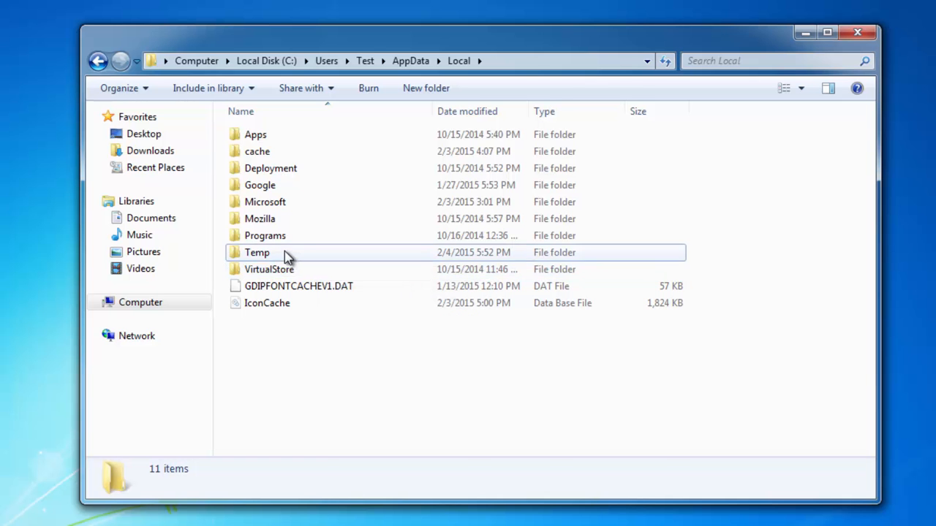
# Step: Delete all 25 items in Temp, skipping the in-use FXSAPIDebugLogFile
pyautogui.doubleClick(258, 251)
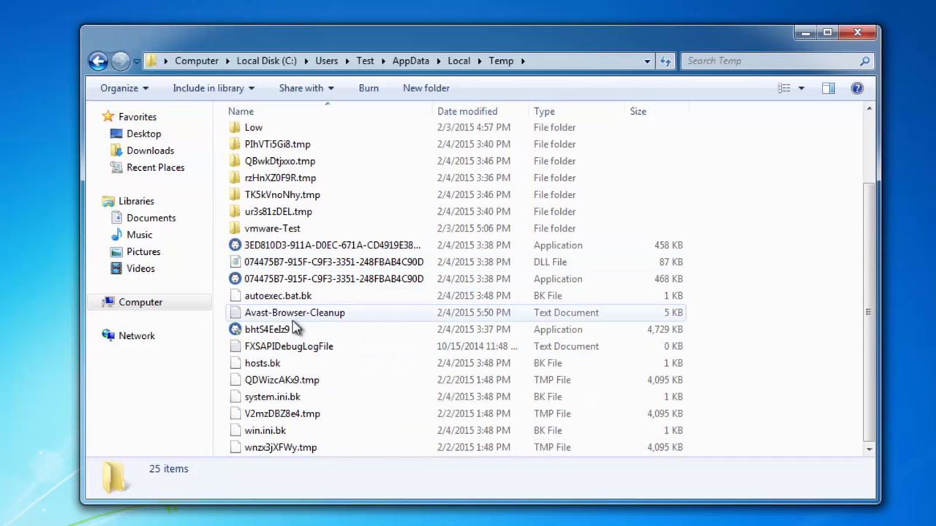
pyautogui.click(266, 329)
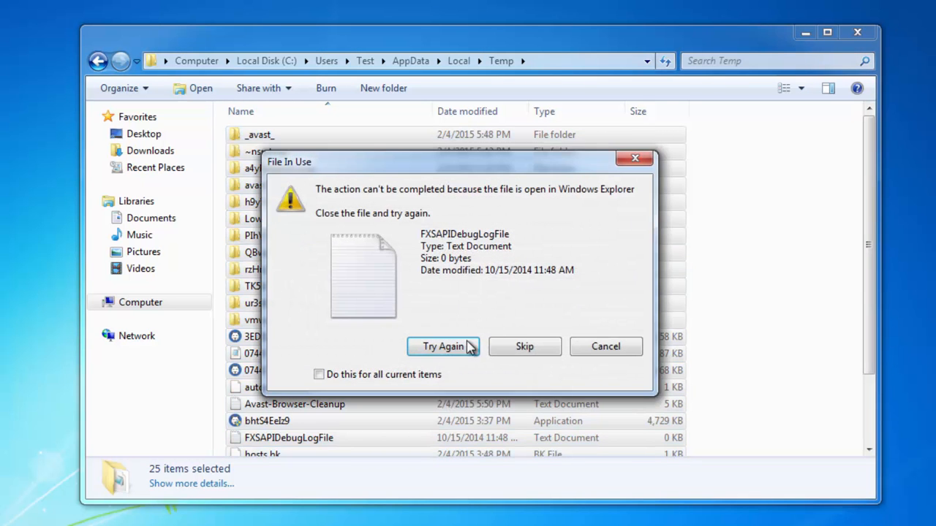
pyautogui.click(523, 345)
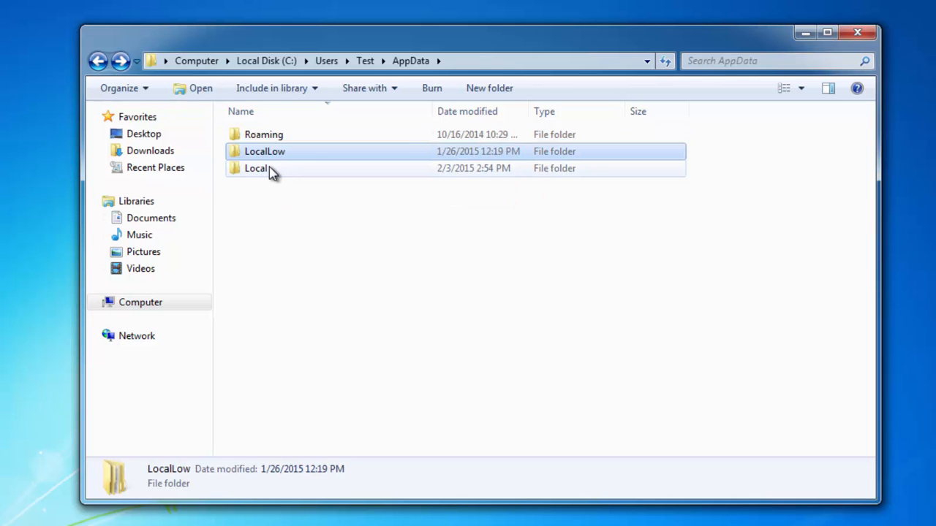
# Step: Check the empty LocalLow folder, then close Explorer back to the desktop
pyautogui.doubleClick(265, 151)
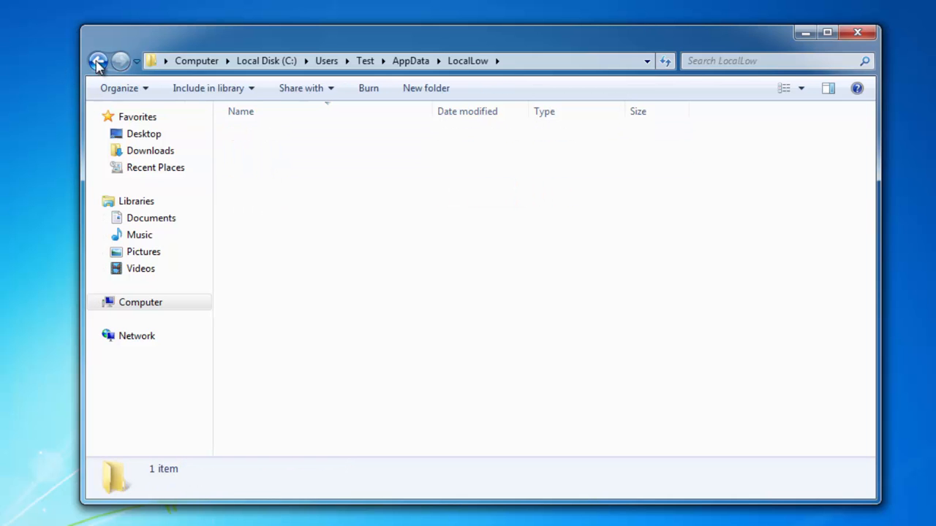
pyautogui.click(98, 62)
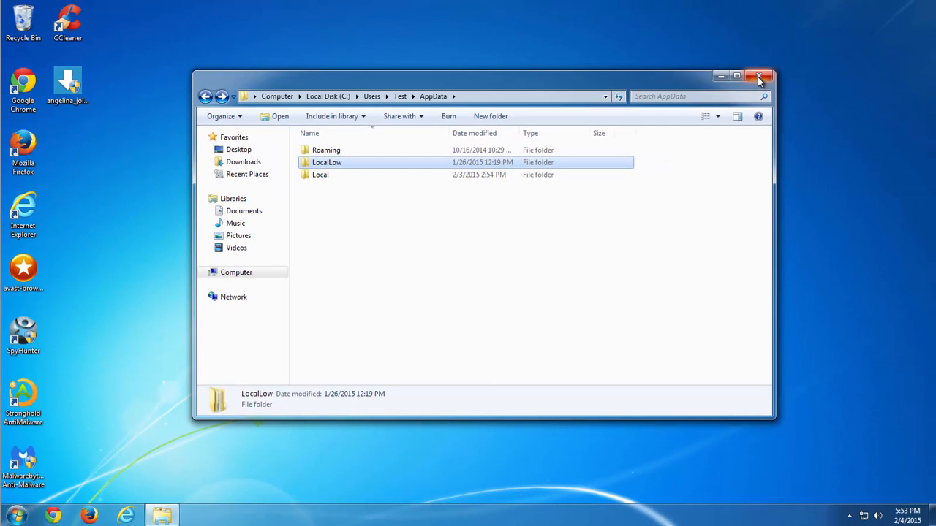
pyautogui.click(761, 76)
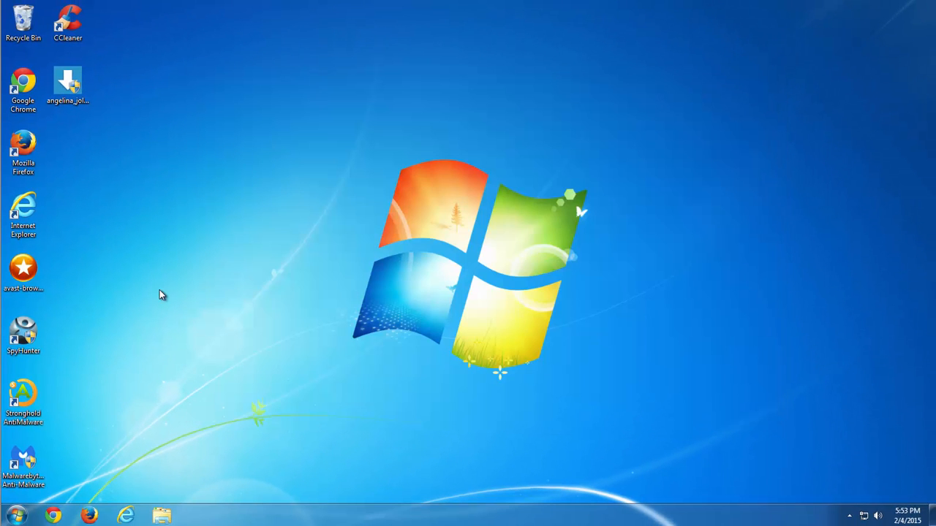